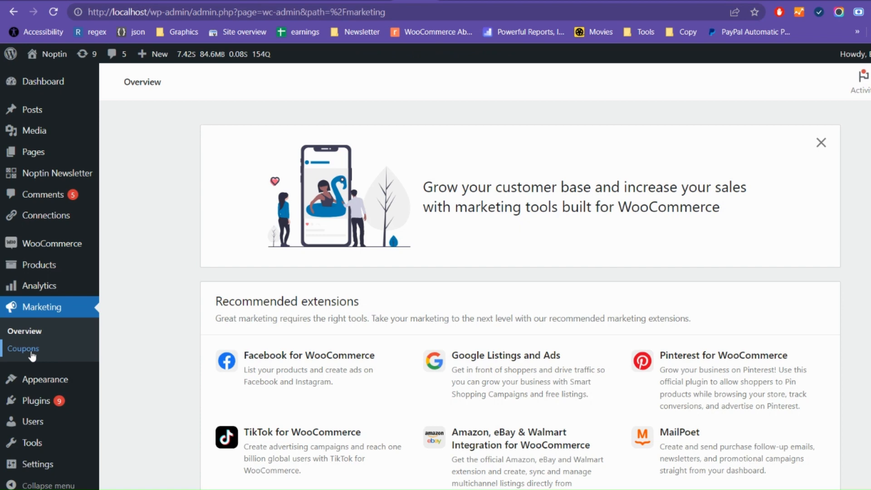
- Open the WooCommerce coupons list from the Marketing menu
{"action": "left_click", "coordinate": [23, 348]}
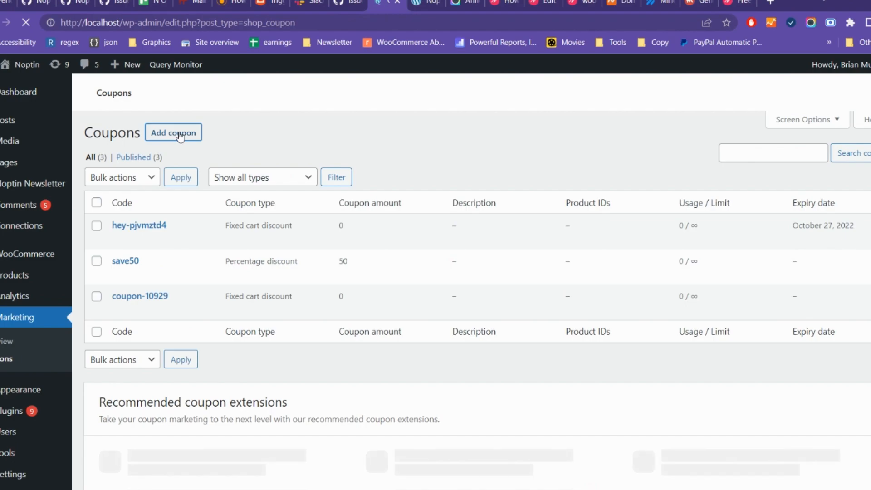
- Create a coupon coded NEWSLETTER_COUPON with a 30 percent discount
{"action": "left_click", "coordinate": [173, 132]}
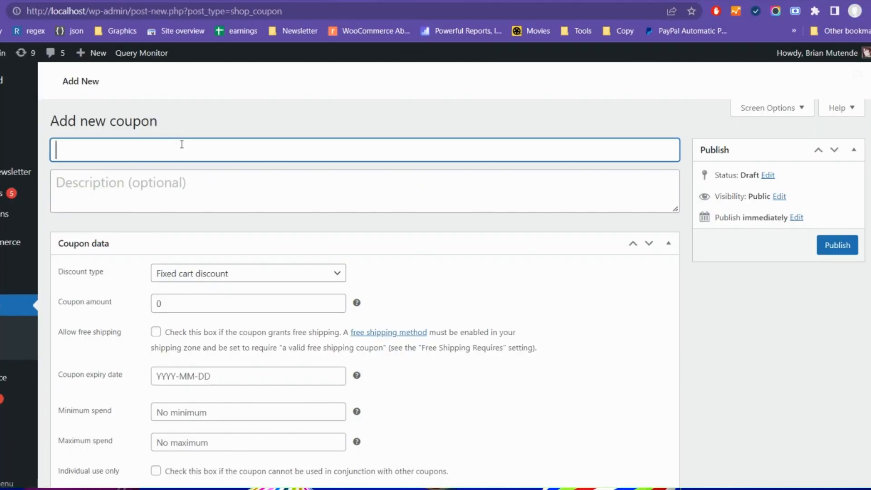
{"action": "left_click", "coordinate": [364, 149]}
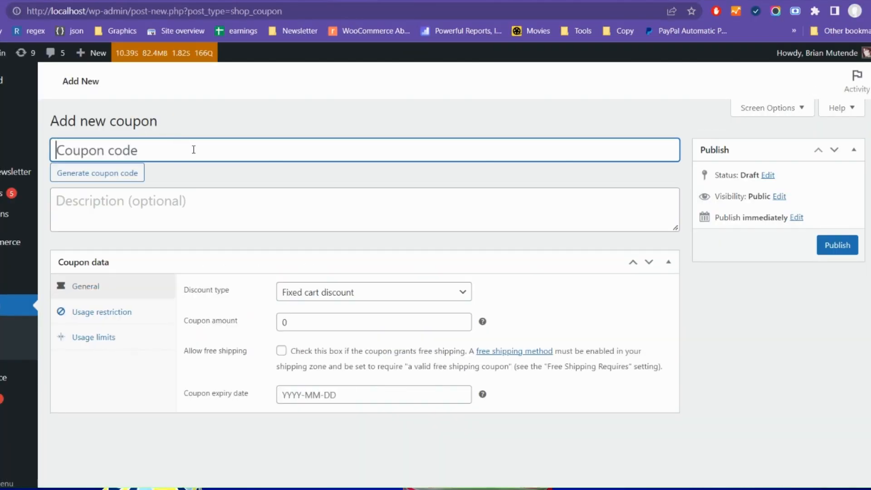
{"action": "type", "text": "NEWSLETTER_COU"}
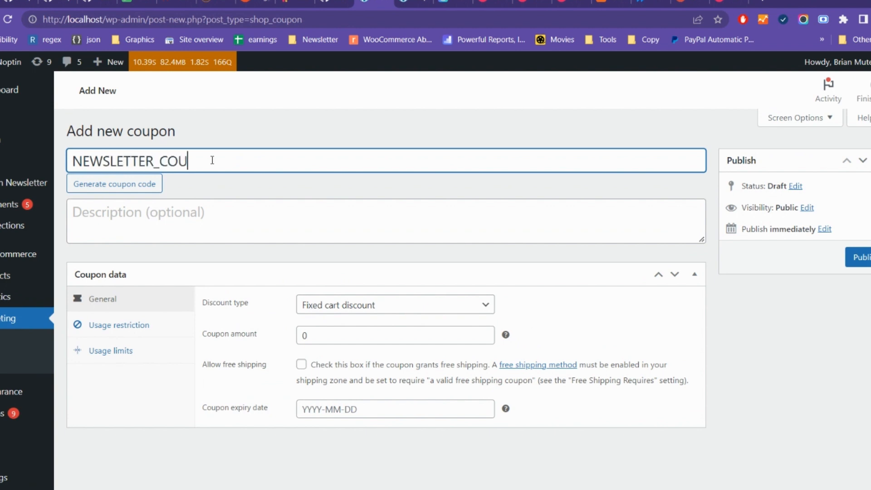
{"action": "type", "text": "PON"}
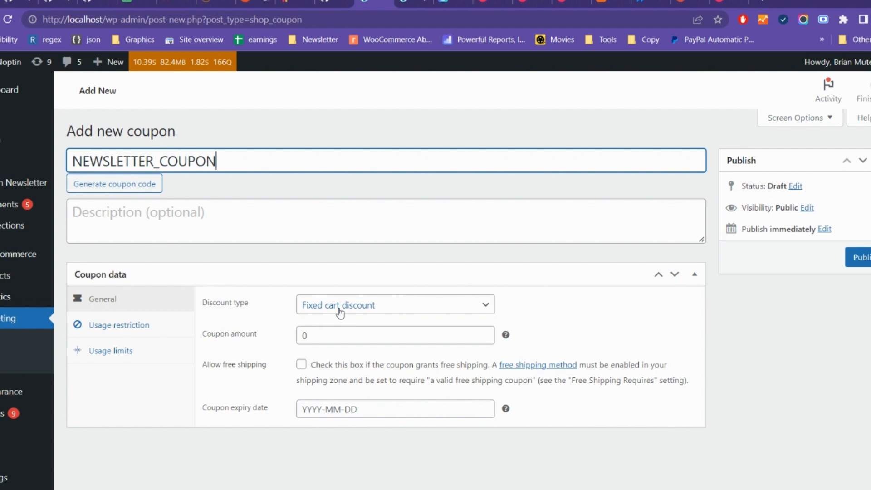
{"action": "left_click", "coordinate": [394, 304]}
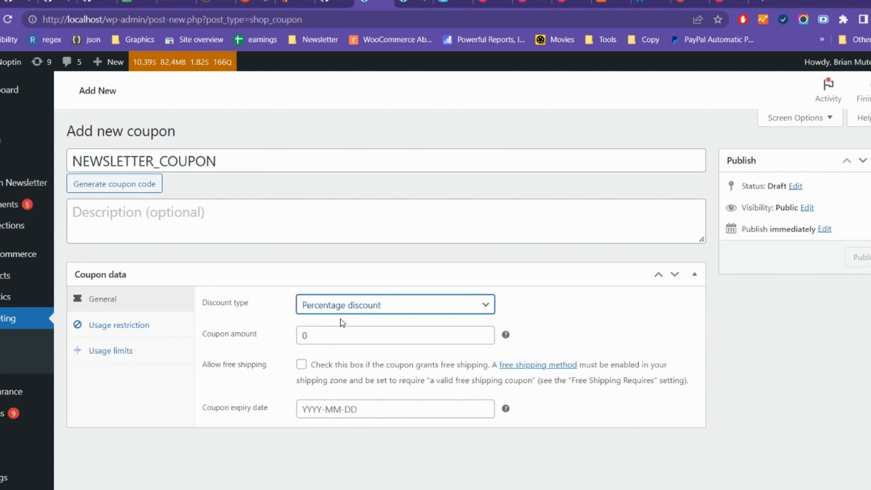
{"action": "left_click", "coordinate": [395, 334]}
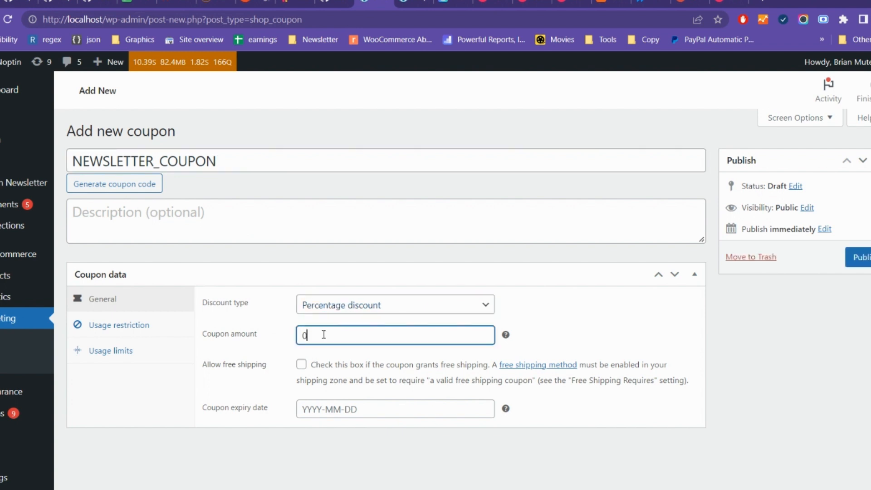
{"action": "type", "text": "3"}
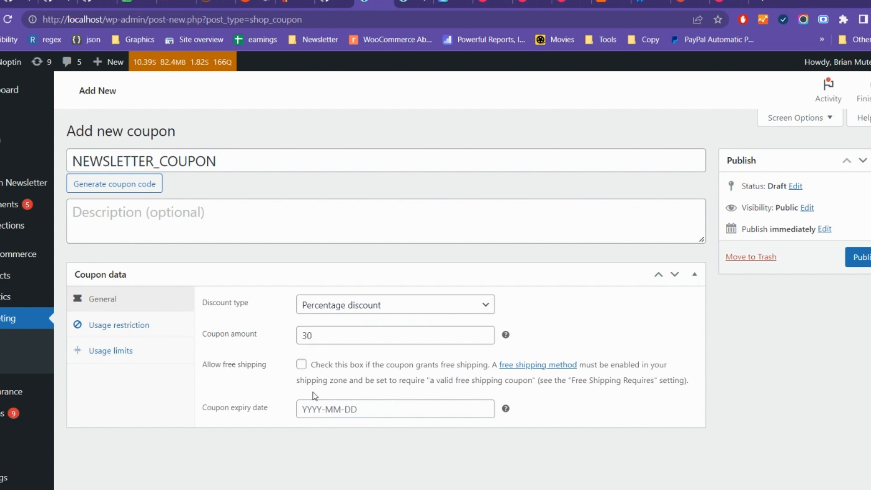
{"action": "mouse_move", "coordinate": [97, 324]}
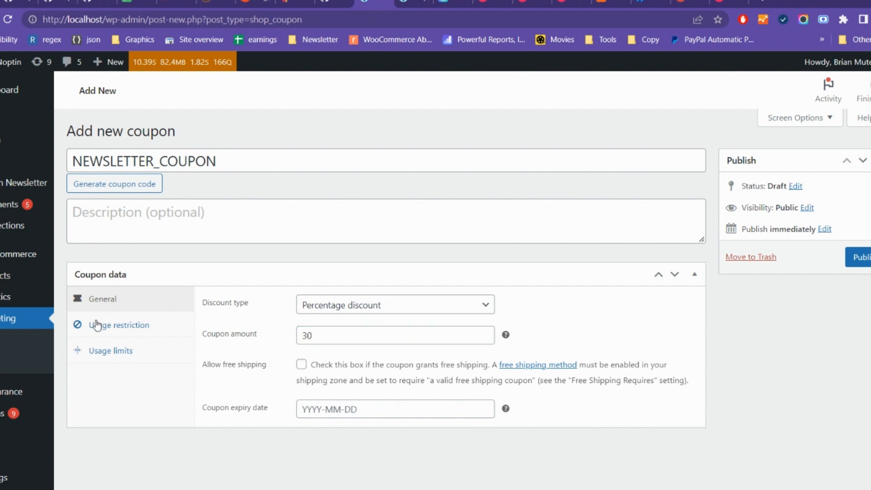
- Review NEWSLETTER_COUPON's usage restrictions and publish the coupon
{"action": "left_click", "coordinate": [119, 325]}
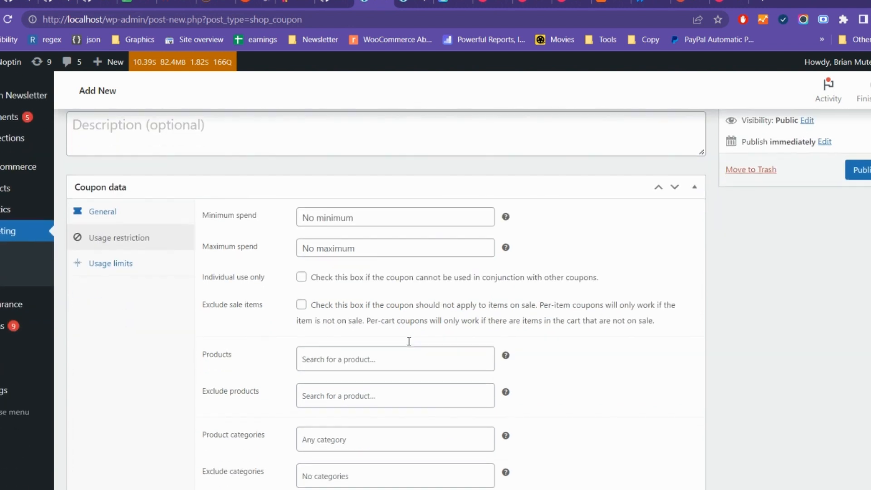
{"action": "scroll", "scroll_direction": "down", "scroll_amount": 3}
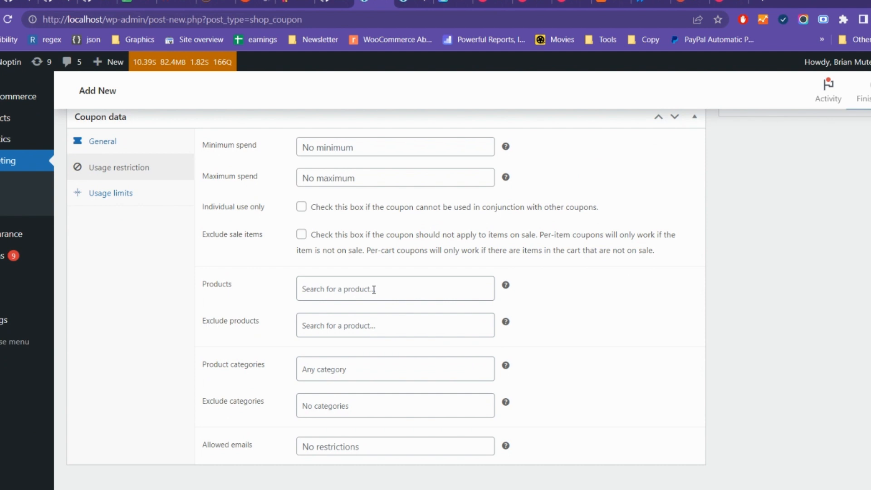
{"action": "scroll", "scroll_direction": "up", "scroll_amount": 3}
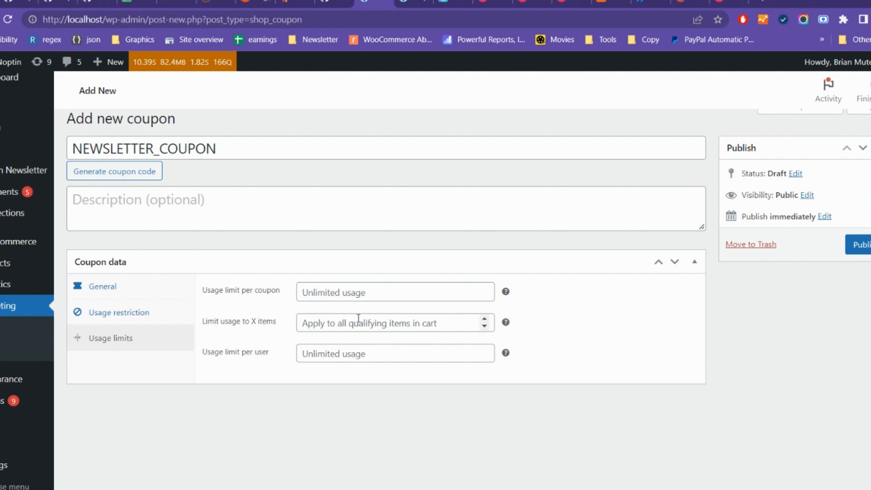
{"action": "mouse_move", "coordinate": [834, 263]}
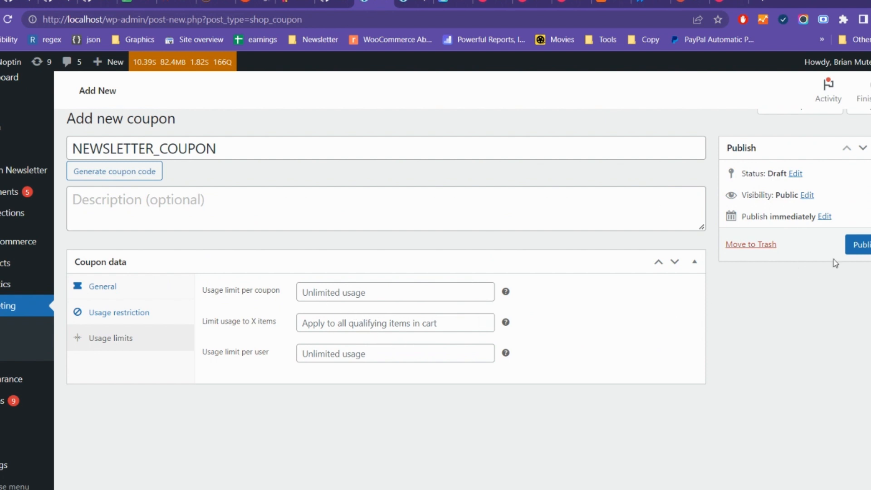
{"action": "left_click", "coordinate": [863, 244]}
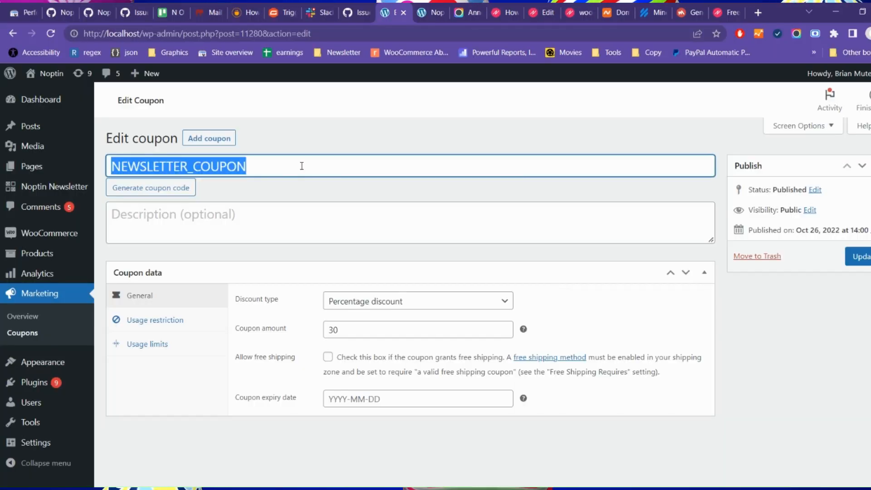
{"action": "mouse_move", "coordinate": [55, 186]}
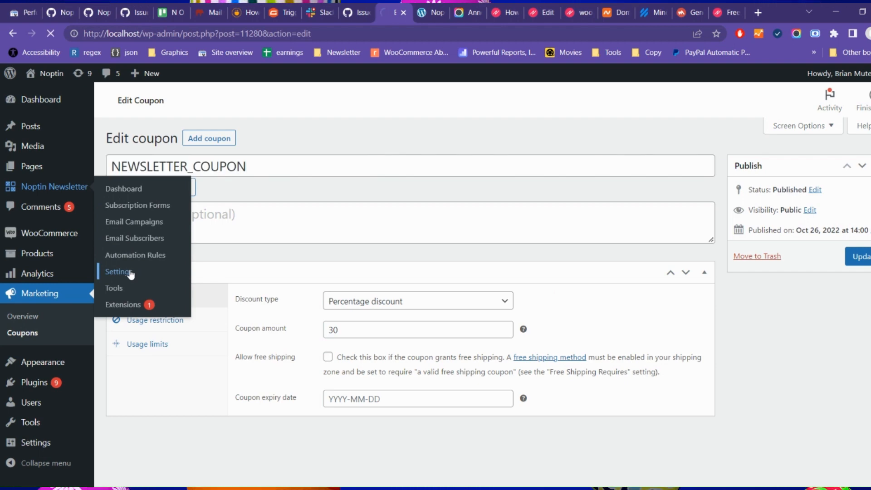
- Set Noptin's coupon template to NEWSLETTER_COUPON, prefix DISC-, expiry 86000 seconds
{"action": "left_click", "coordinate": [117, 272]}
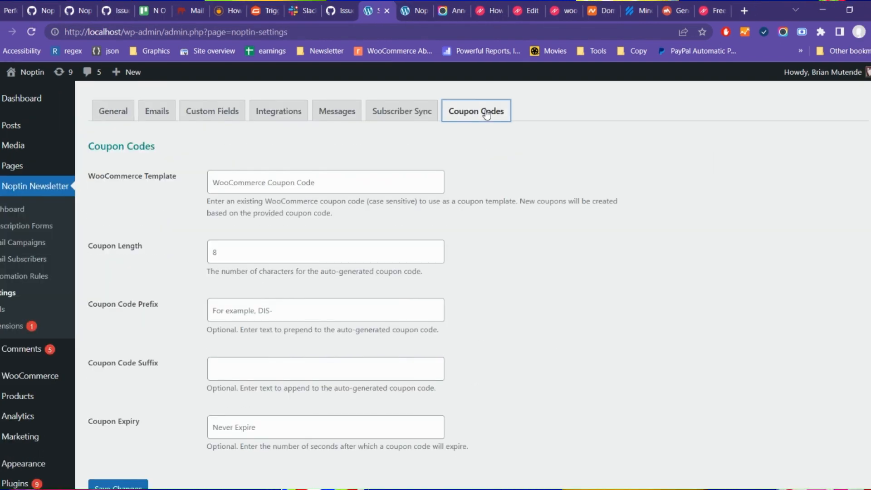
{"action": "type", "text": "NEWSLETTER_COUPON"}
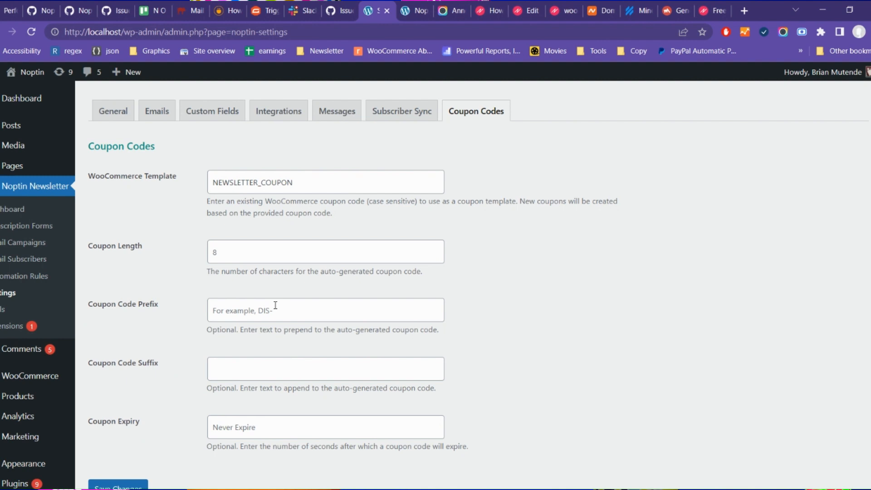
{"action": "type", "text": "DISC"}
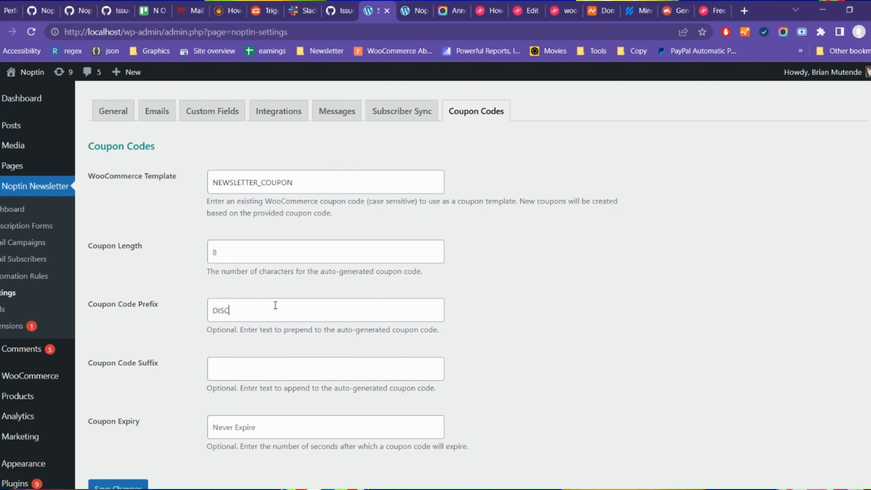
{"action": "type", "text": "-"}
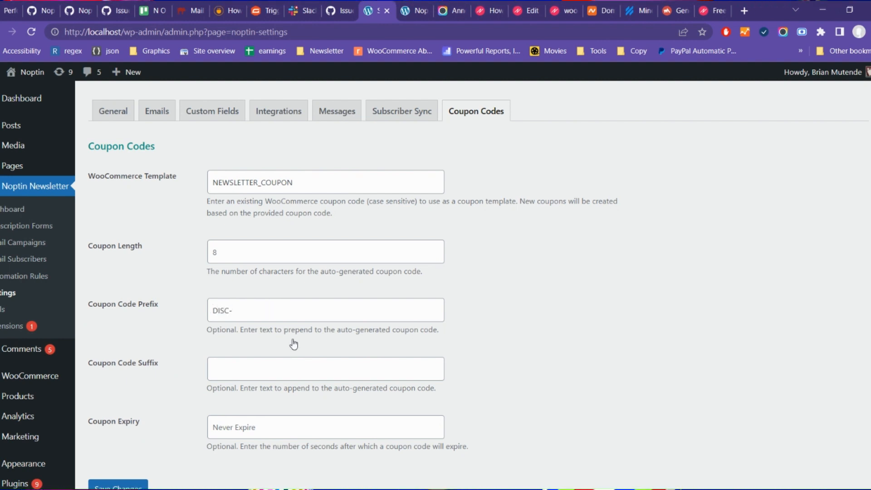
{"action": "scroll", "scroll_direction": "down", "scroll_amount": 3}
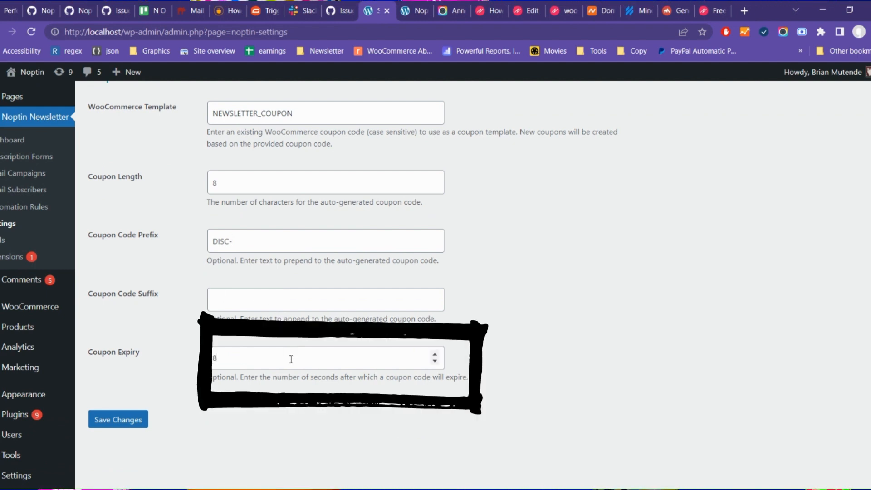
{"action": "type", "text": "86000"}
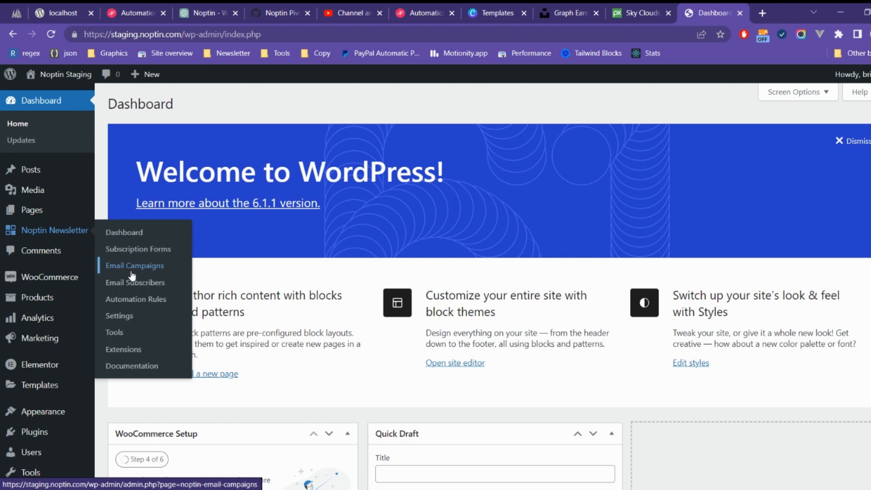
- Go to Noptin's automation rules and start a new rule
{"action": "left_click", "coordinate": [135, 299]}
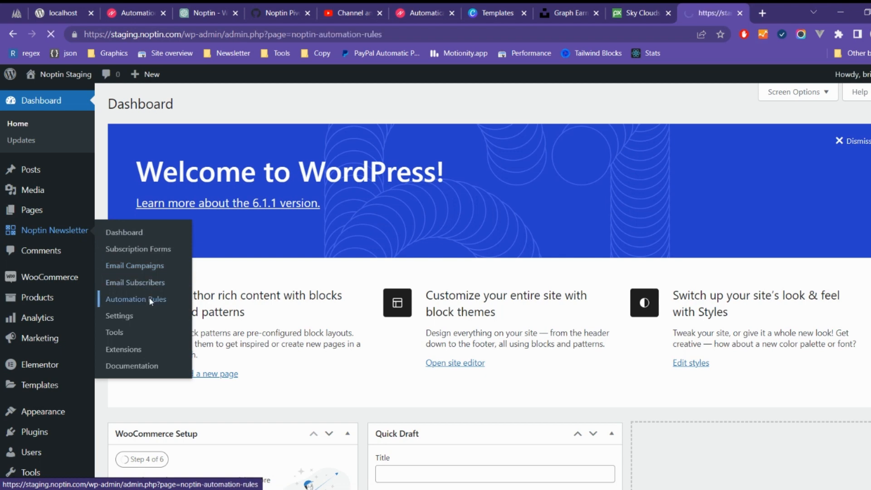
{"action": "left_click", "coordinate": [135, 299]}
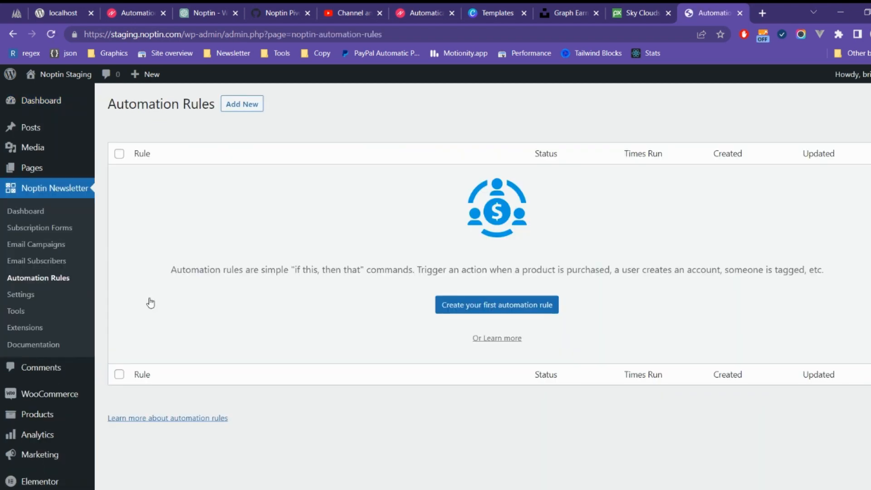
{"action": "left_click", "coordinate": [496, 305]}
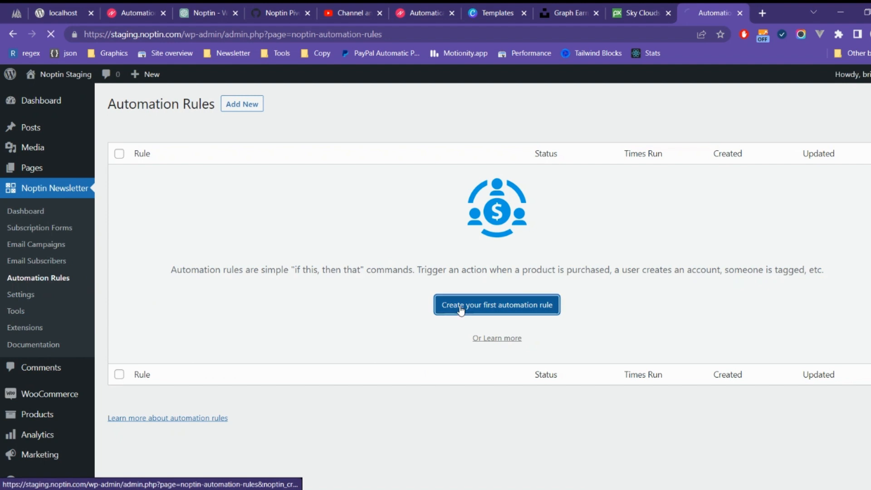
{"action": "left_click", "coordinate": [495, 304]}
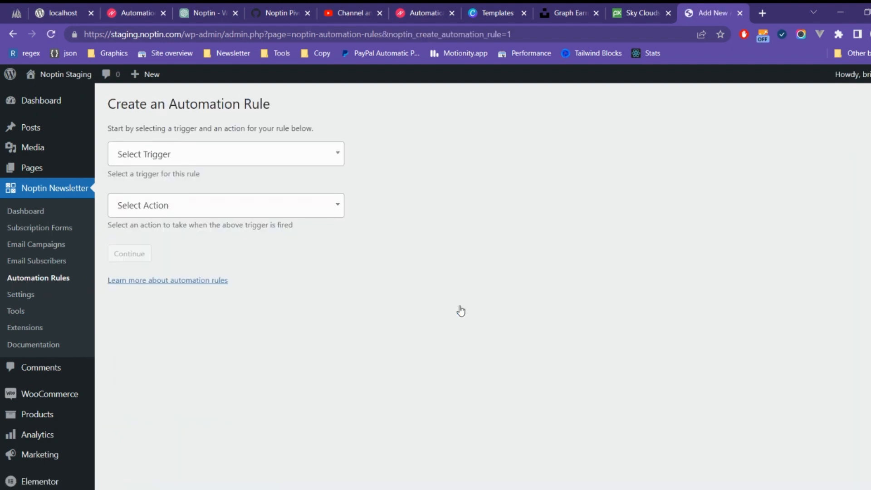
{"action": "mouse_move", "coordinate": [321, 154]}
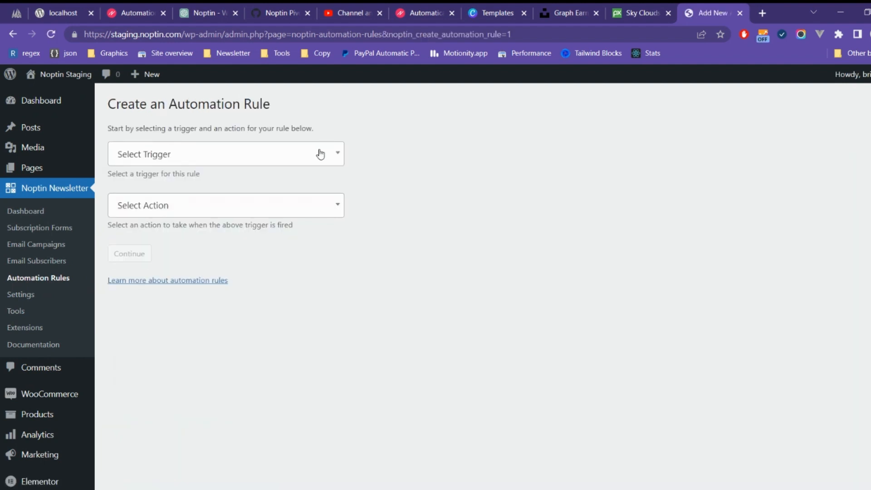
- Pair the WooCommerce Order Completed trigger with a Send Email action
{"action": "left_click", "coordinate": [225, 154]}
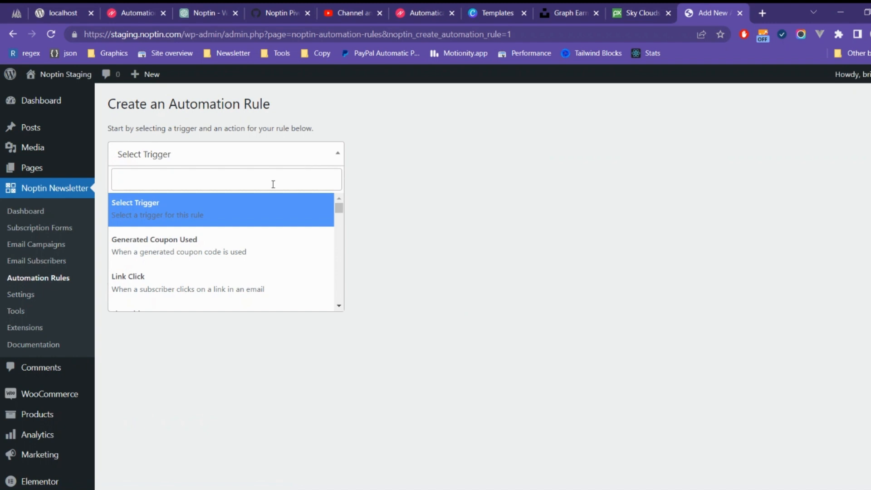
{"action": "type", "text": "order"}
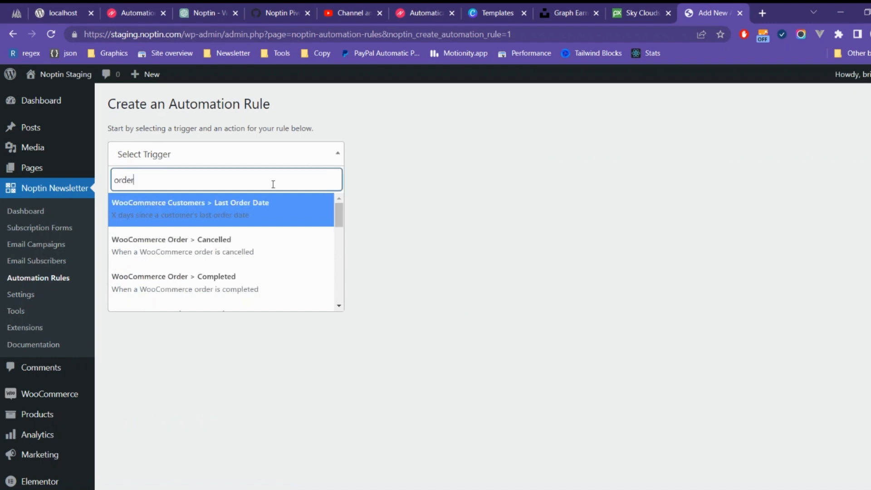
{"action": "left_click", "coordinate": [173, 283]}
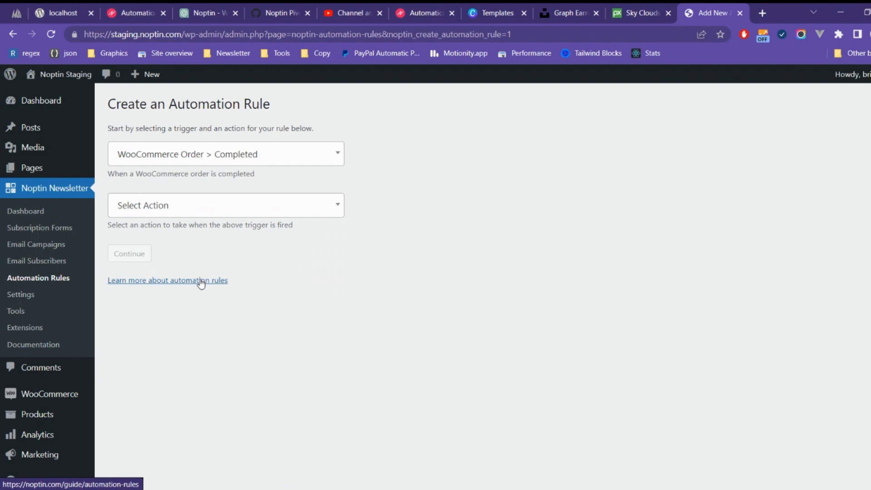
{"action": "left_click", "coordinate": [225, 205]}
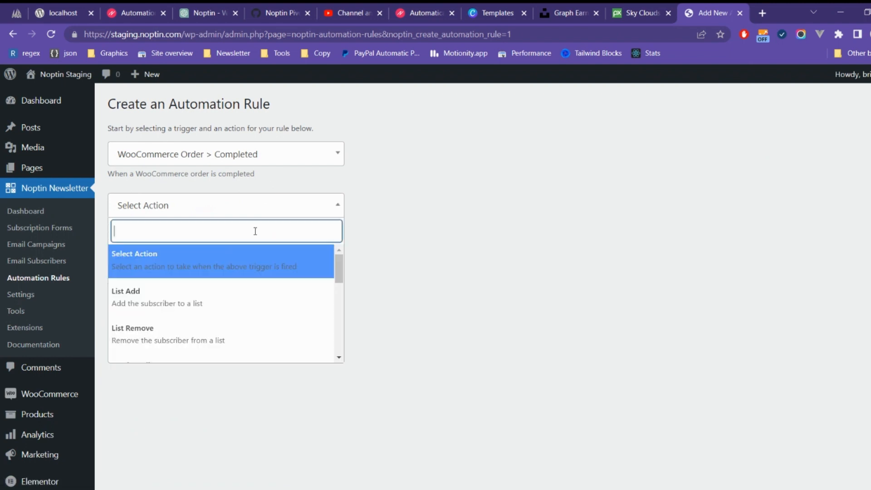
{"action": "type", "text": "send"}
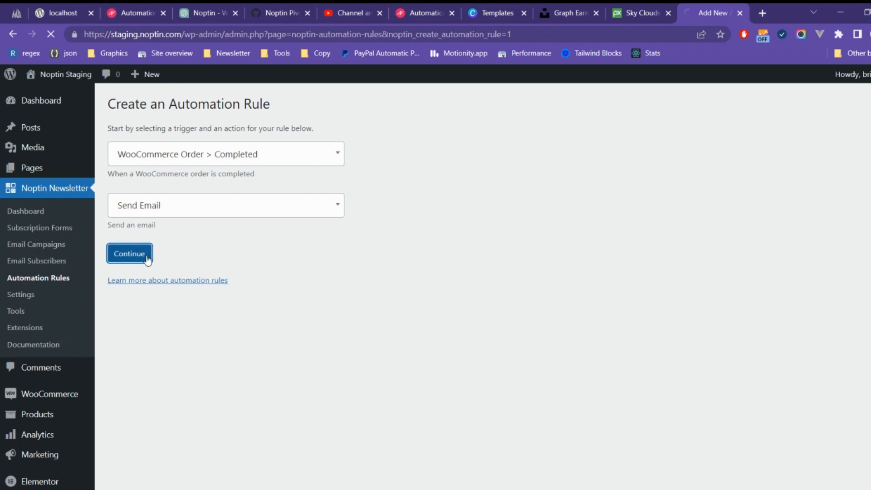
{"action": "left_click", "coordinate": [129, 253]}
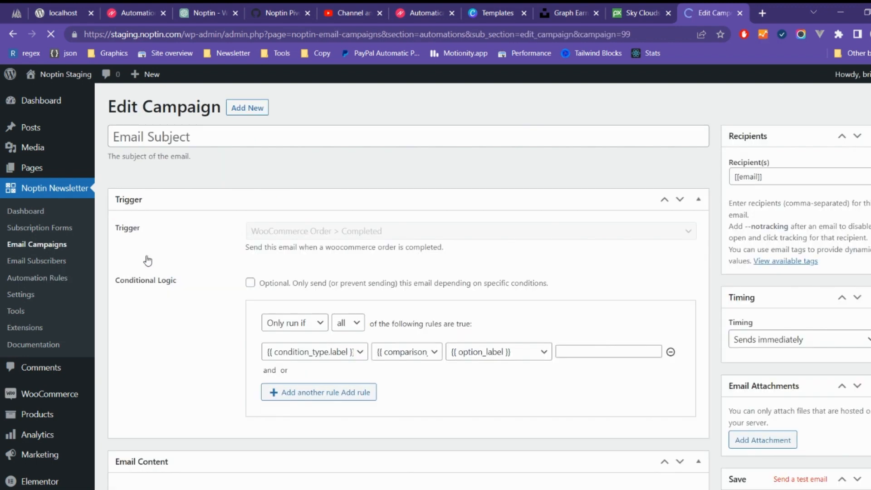
- Set the subject to 'Thanks for your purchase' and enable conditional logic
{"action": "left_click", "coordinate": [251, 282]}
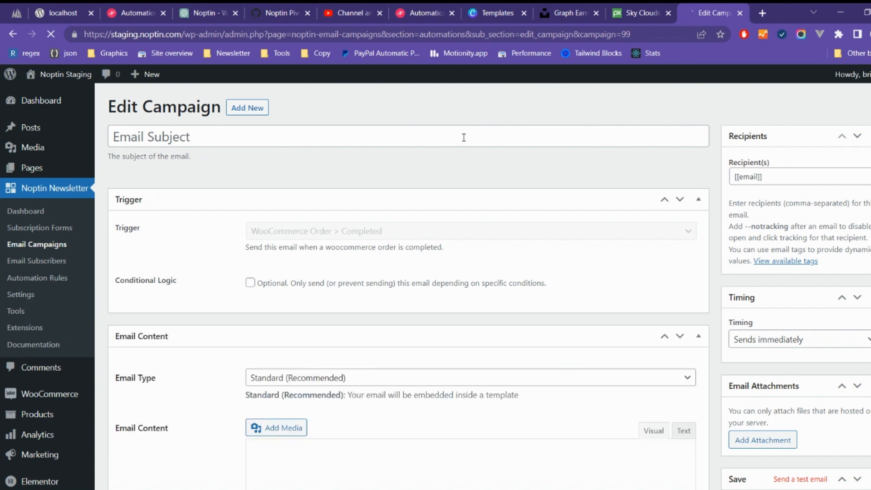
{"action": "type", "text": "Thanks for"}
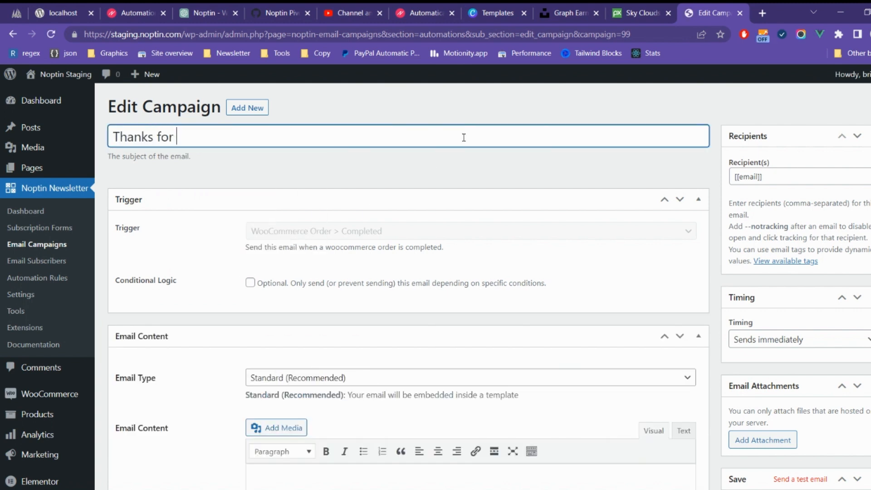
{"action": "type", "text": "your purchase"}
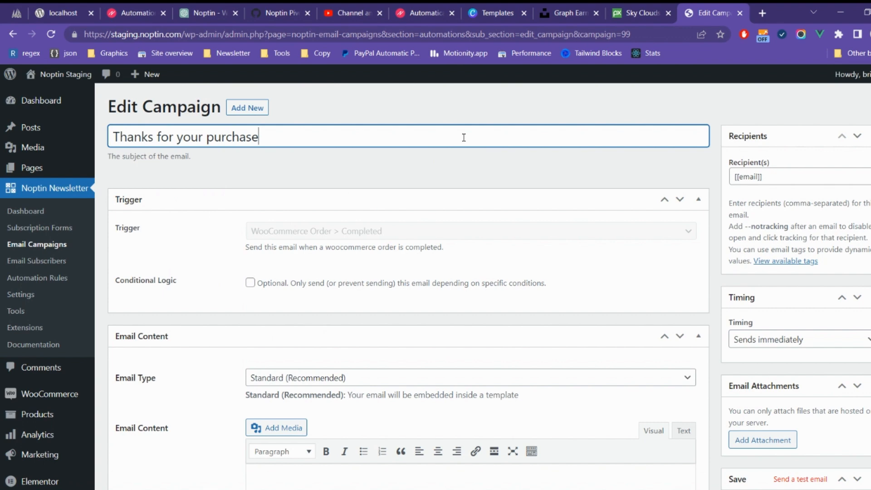
{"action": "mouse_move", "coordinate": [319, 283]}
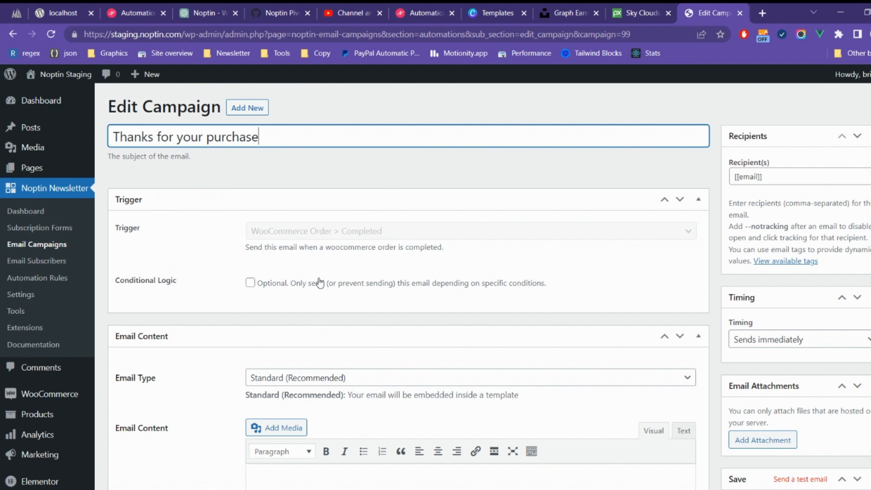
{"action": "left_click", "coordinate": [249, 283]}
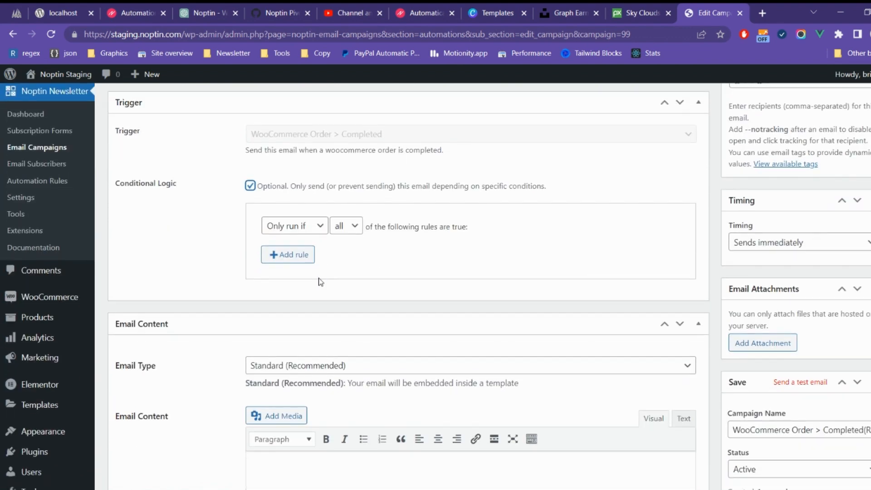
- Add rules: payment method Check payments, WooCommerce orders 1, billing country Antigua and Barbuda
{"action": "left_click", "coordinate": [287, 254]}
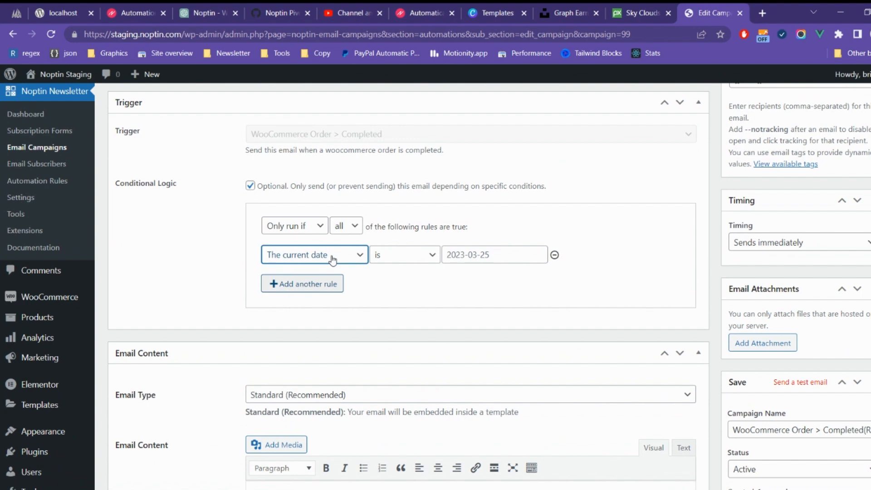
{"action": "left_click", "coordinate": [314, 254]}
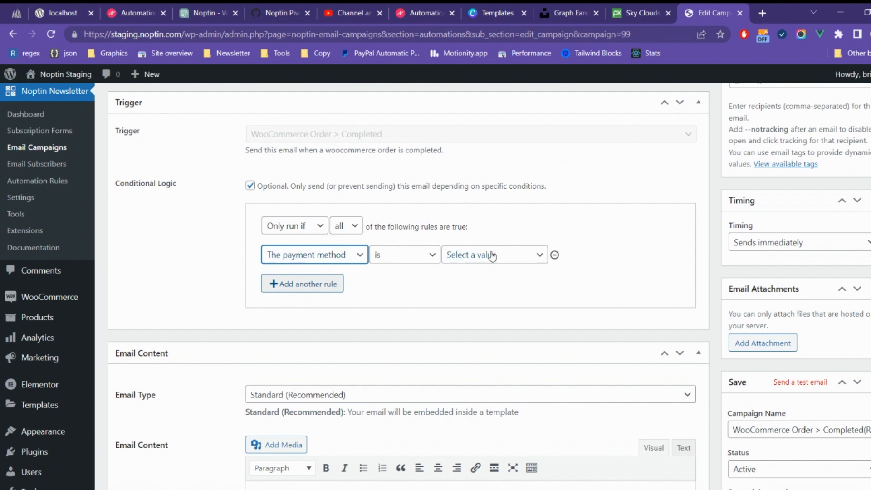
{"action": "left_click", "coordinate": [302, 284]}
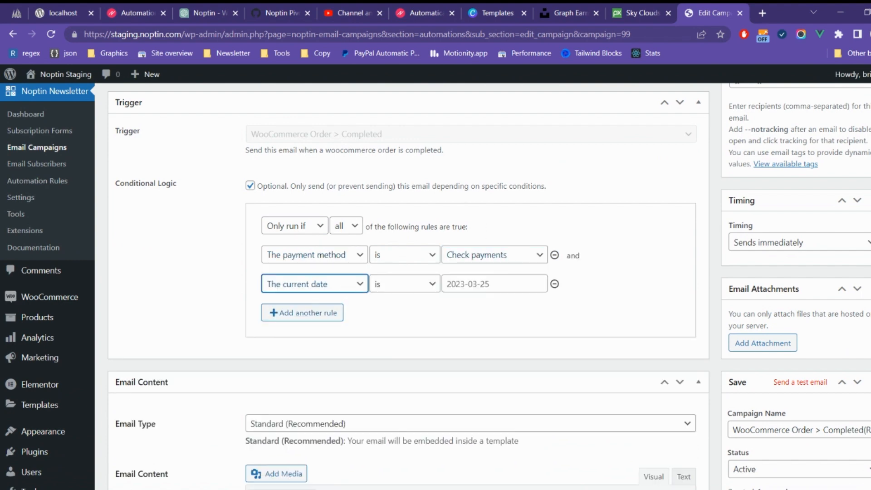
{"action": "left_click", "coordinate": [314, 283]}
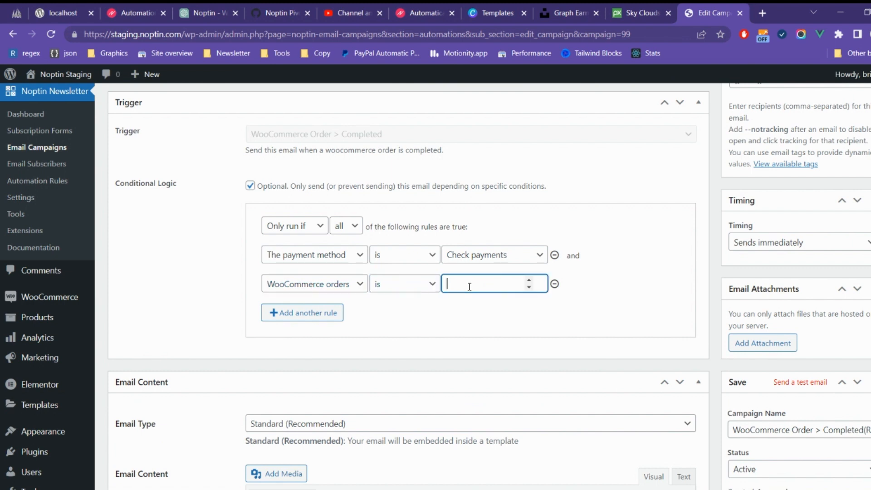
{"action": "left_click", "coordinate": [302, 341]}
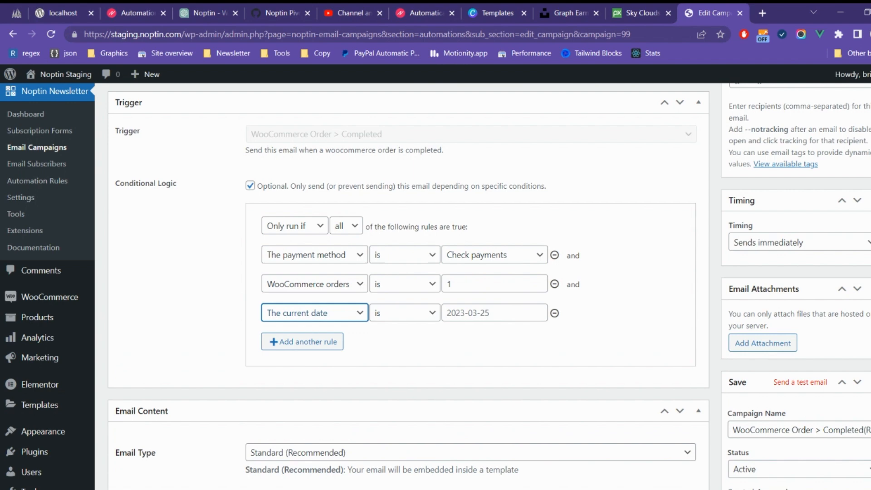
{"action": "left_click", "coordinate": [313, 312]}
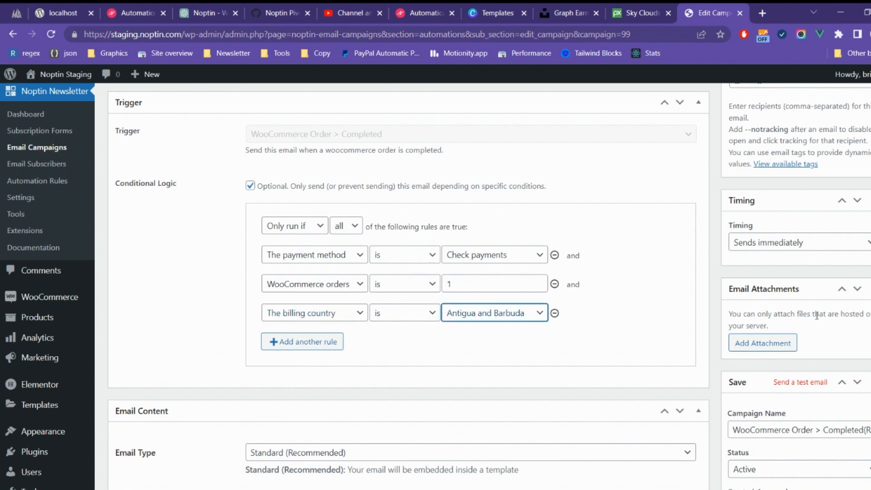
{"action": "scroll", "scroll_direction": "down", "scroll_amount": 3}
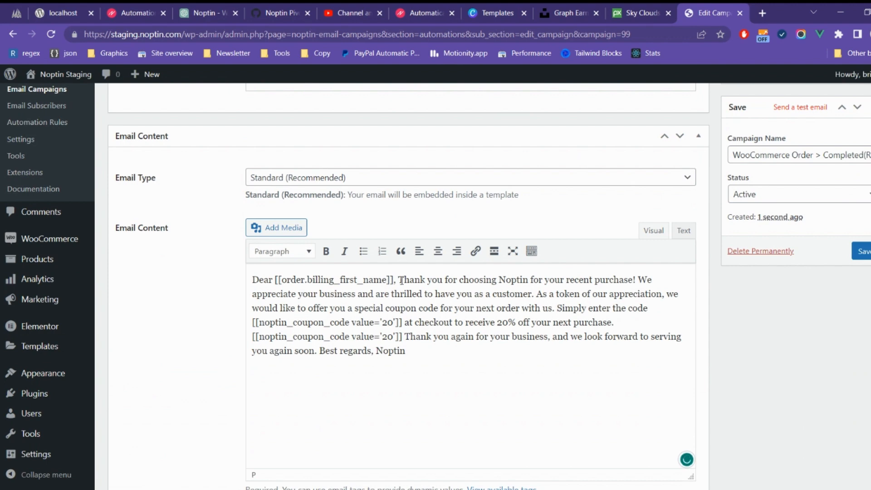
- Split the email body into paragraphs and make the 20% coupon tag a heading
{"action": "key", "text": "Enter"}
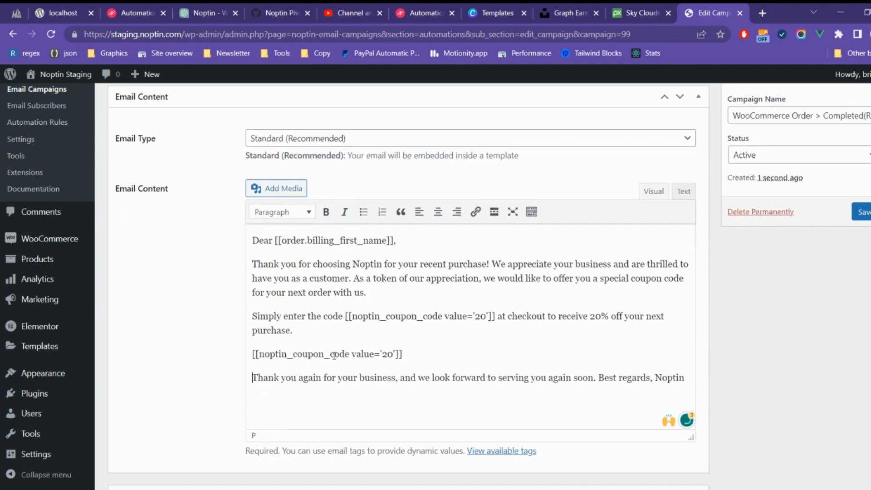
{"action": "left_click", "coordinate": [280, 212]}
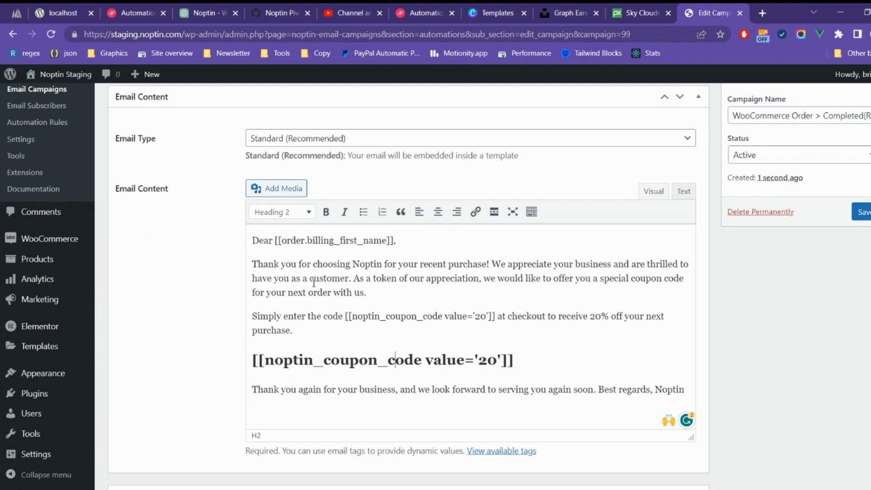
{"action": "scroll", "scroll_direction": "down", "scroll_amount": 3}
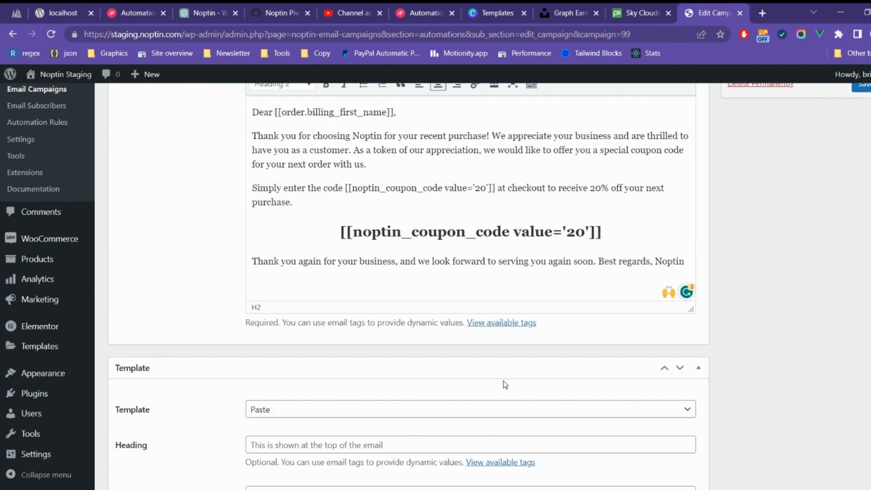
- Change the email timing to send after a 10-minute delay
{"action": "scroll", "scroll_direction": "down", "scroll_amount": 3}
{"action": "type", "text": "Thank you"}
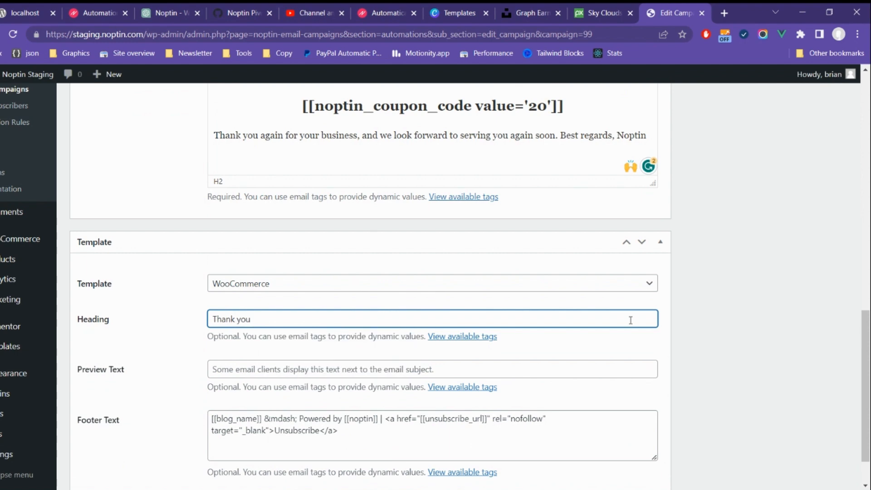
{"action": "scroll", "scroll_direction": "up", "scroll_amount": 3}
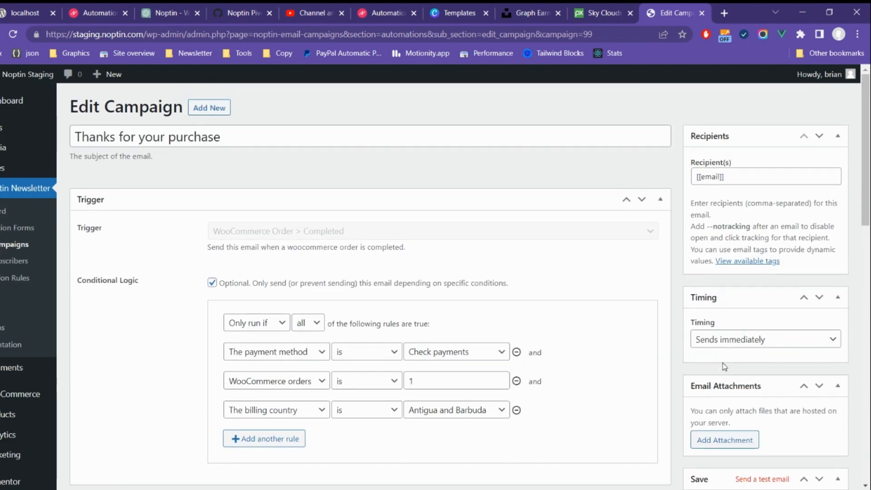
{"action": "left_click", "coordinate": [763, 339]}
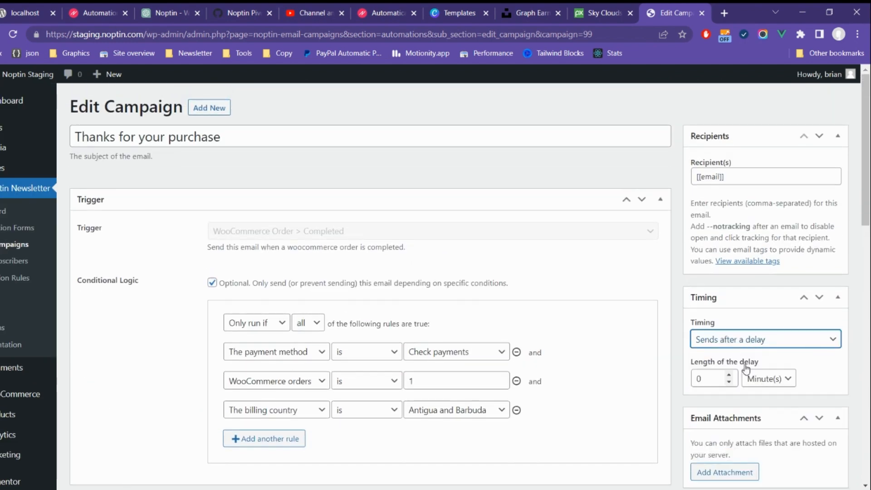
{"action": "type", "text": "10"}
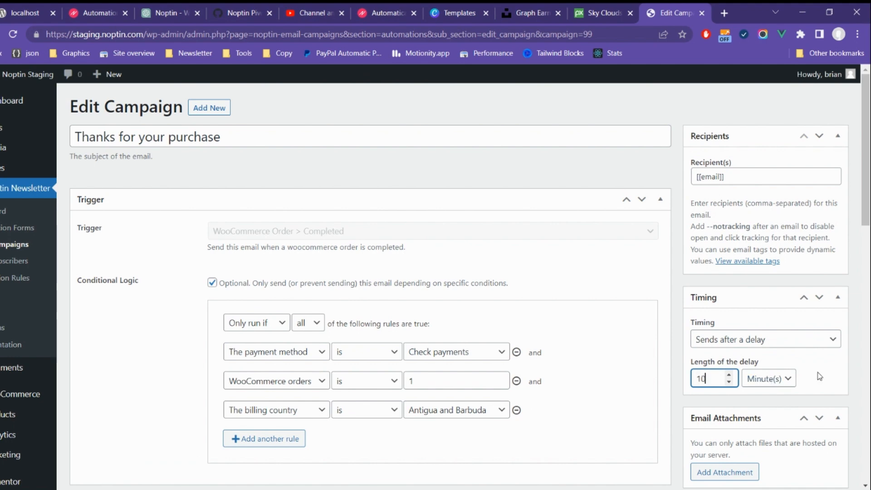
{"action": "scroll", "scroll_direction": "down", "scroll_amount": 3}
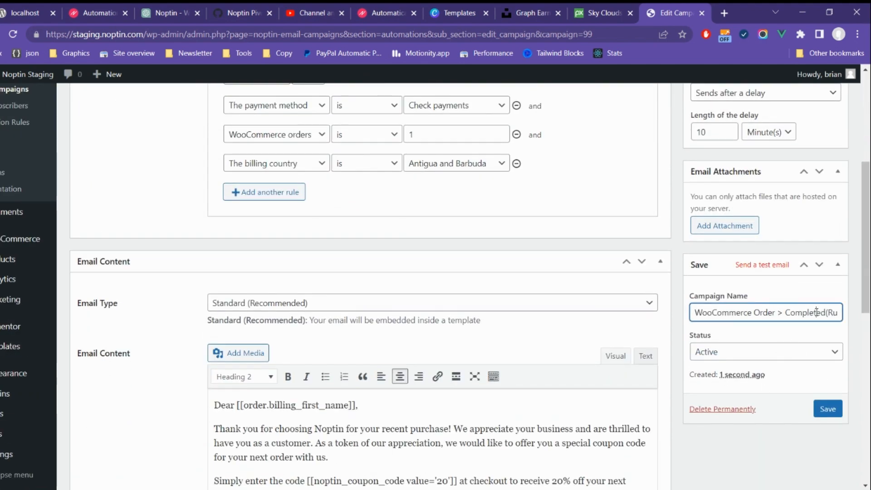